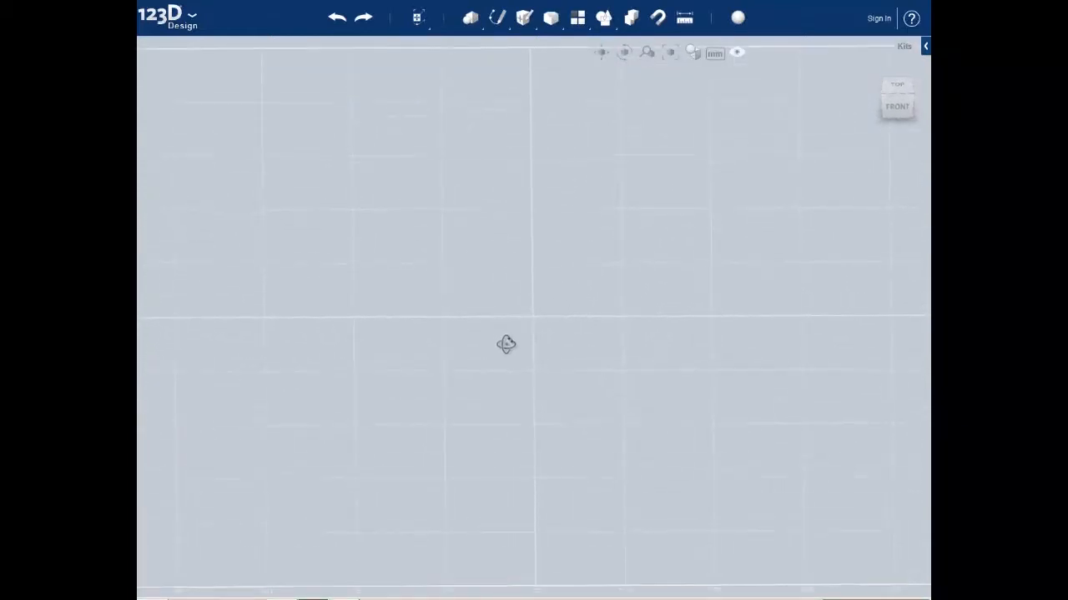
# Look over the empty grid from tilted, top-down and perspective views before inserting.
pyautogui.moveTo(507, 344); pyautogui.dragTo(826, 142)
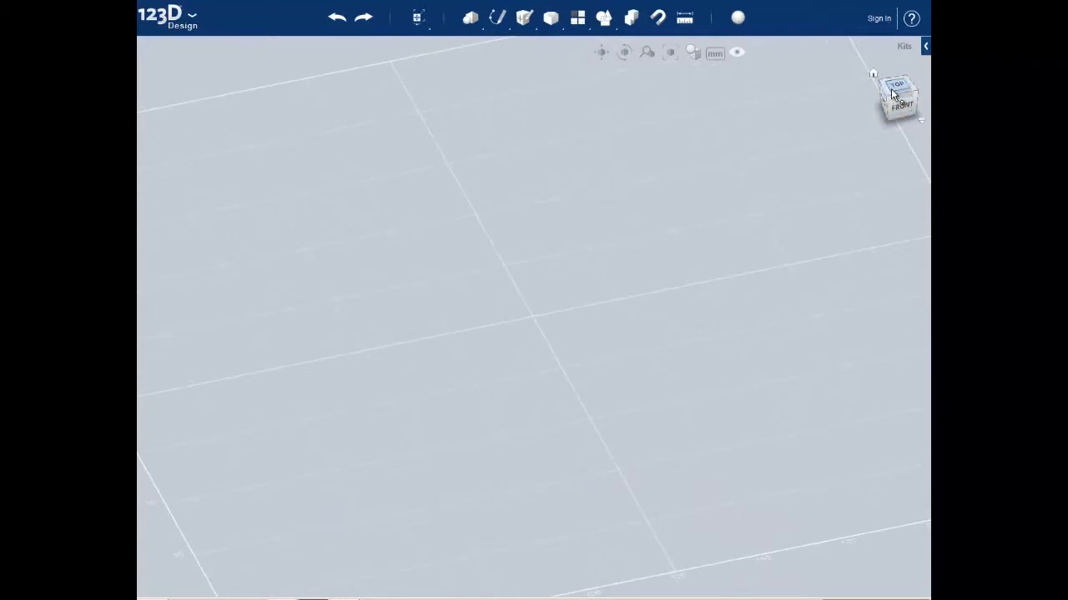
pyautogui.click(898, 92)
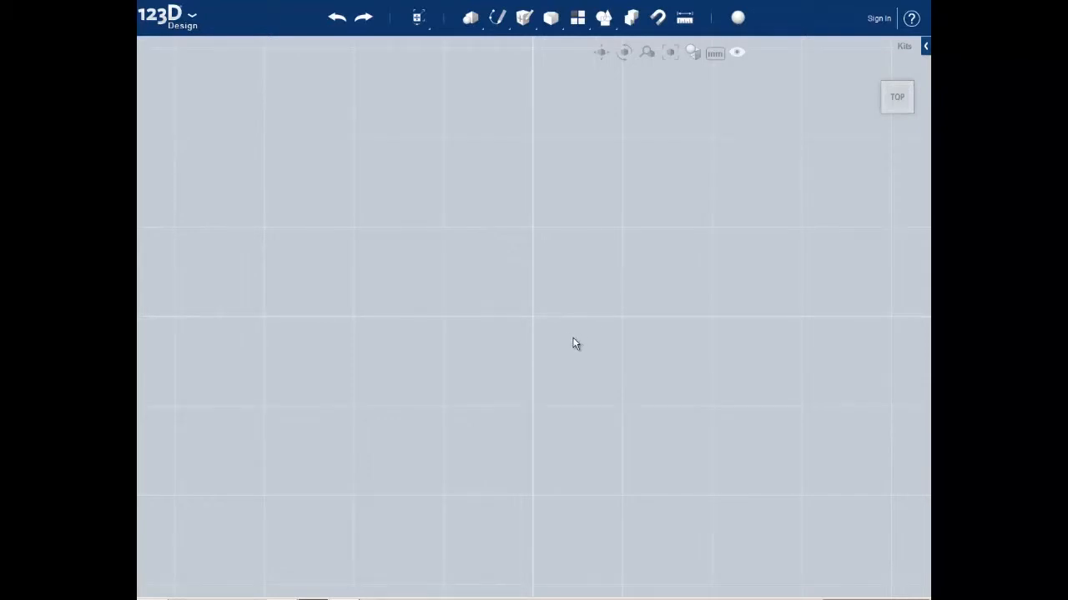
pyautogui.moveTo(523, 357)
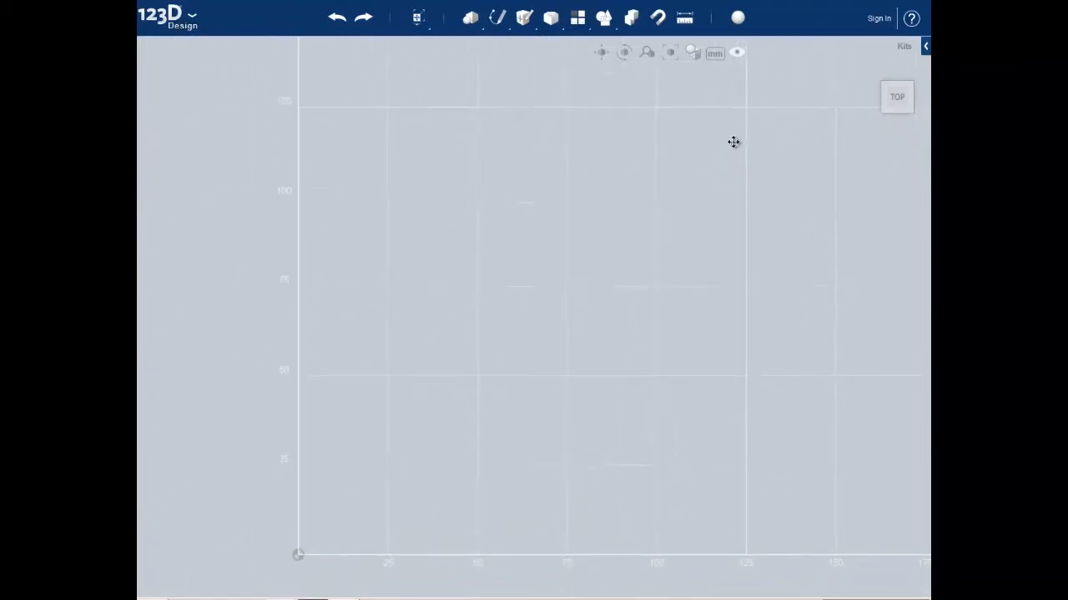
pyautogui.moveTo(441, 338)
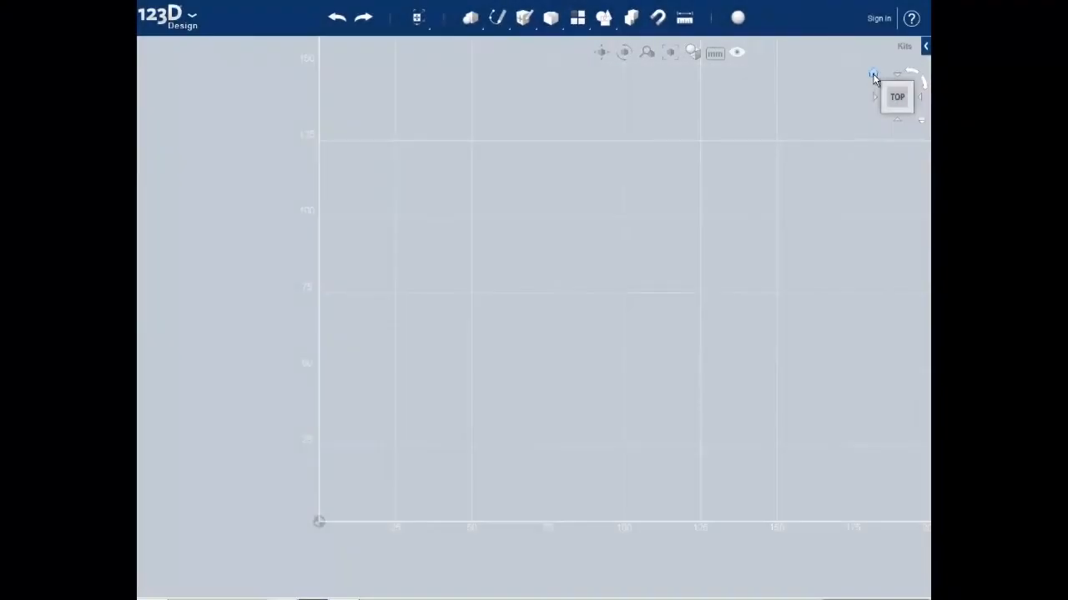
pyautogui.click(872, 75)
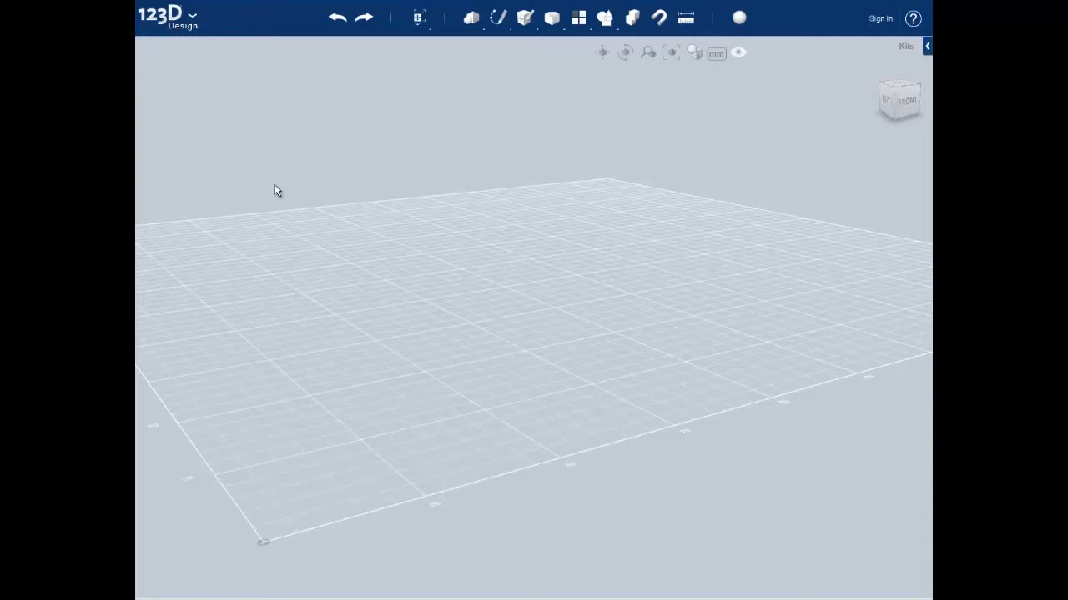
pyautogui.moveTo(223, 103)
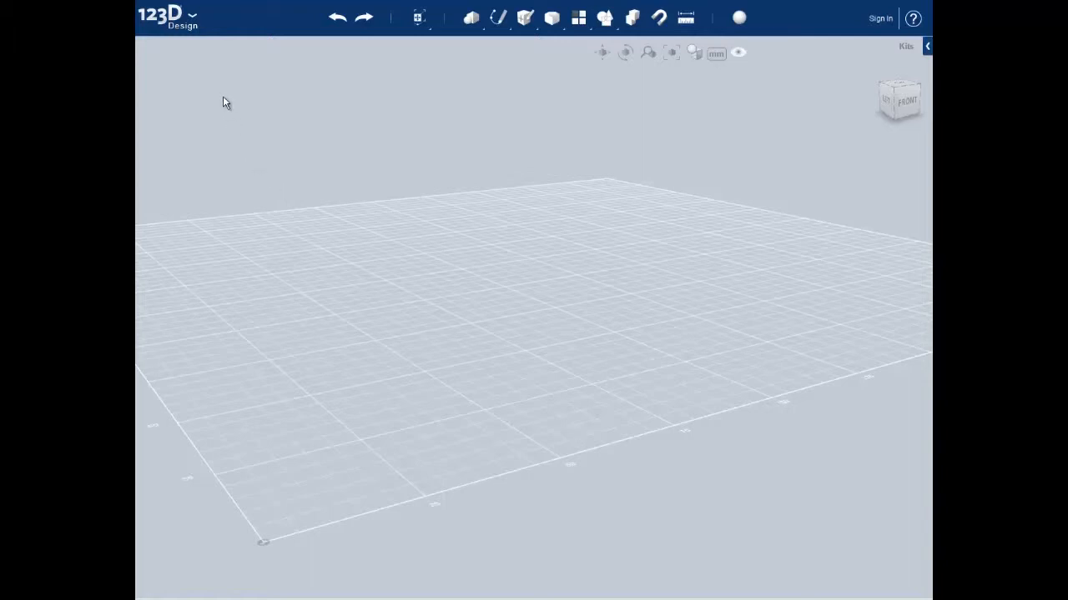
# Insert the saved oxygen model from local files and select the red sphere with its bond discs.
pyautogui.click(192, 17)
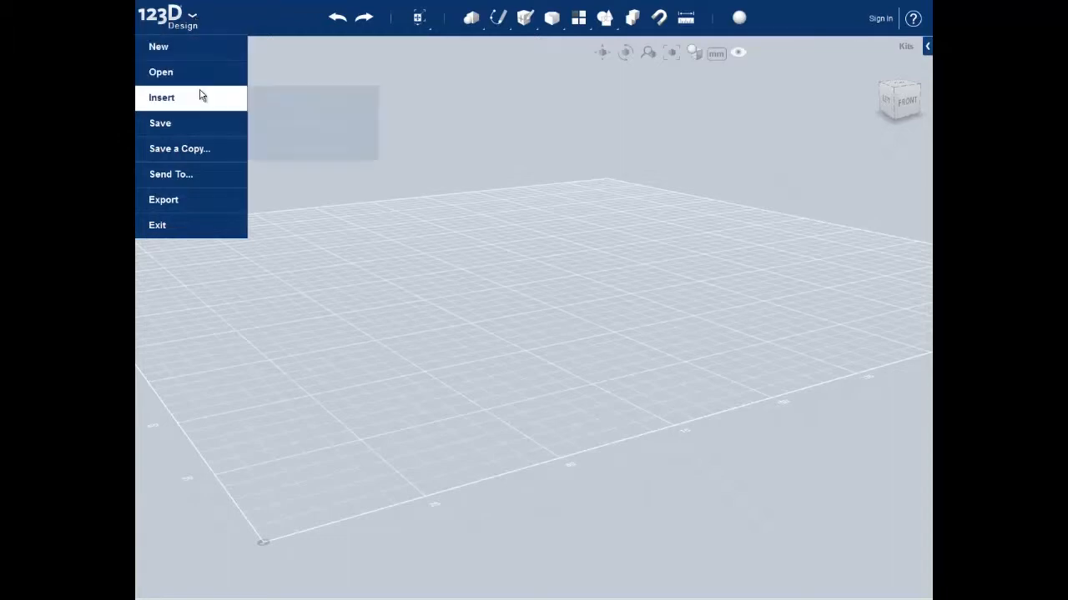
pyautogui.moveTo(161, 97)
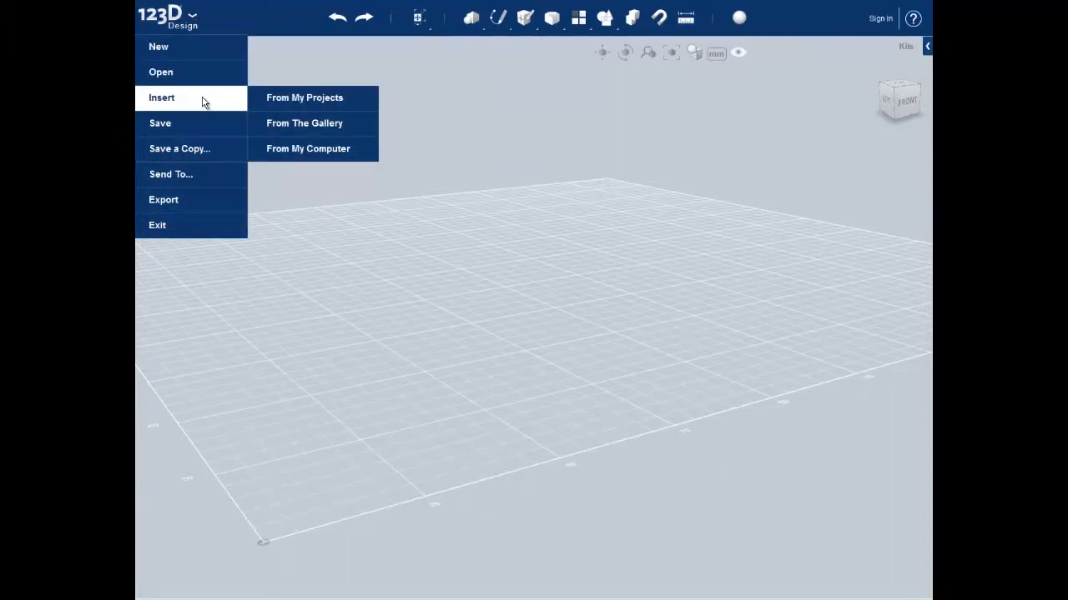
pyautogui.moveTo(307, 149)
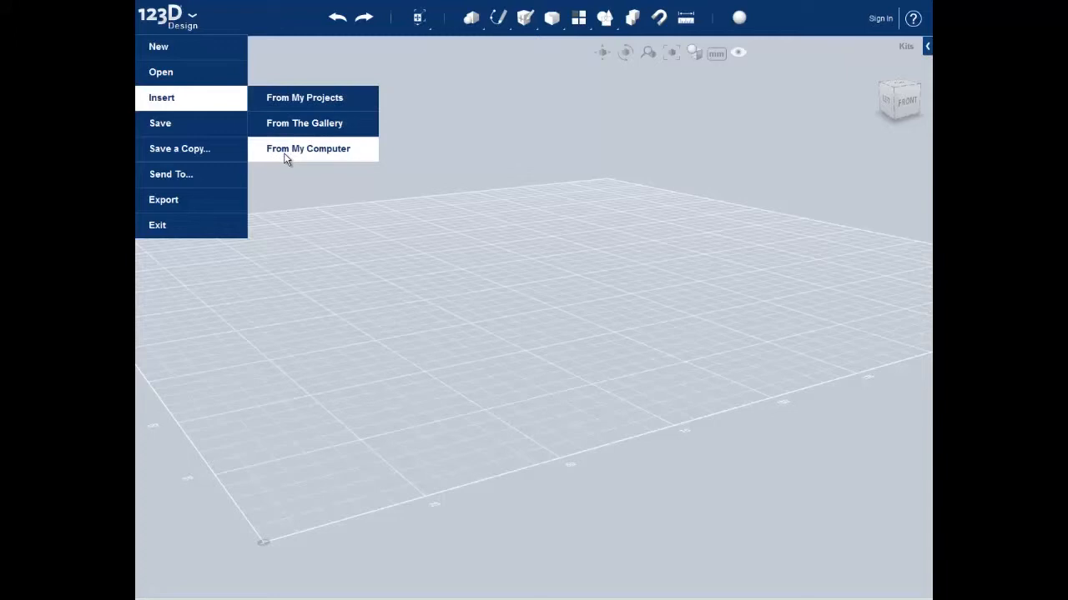
pyautogui.click(307, 149)
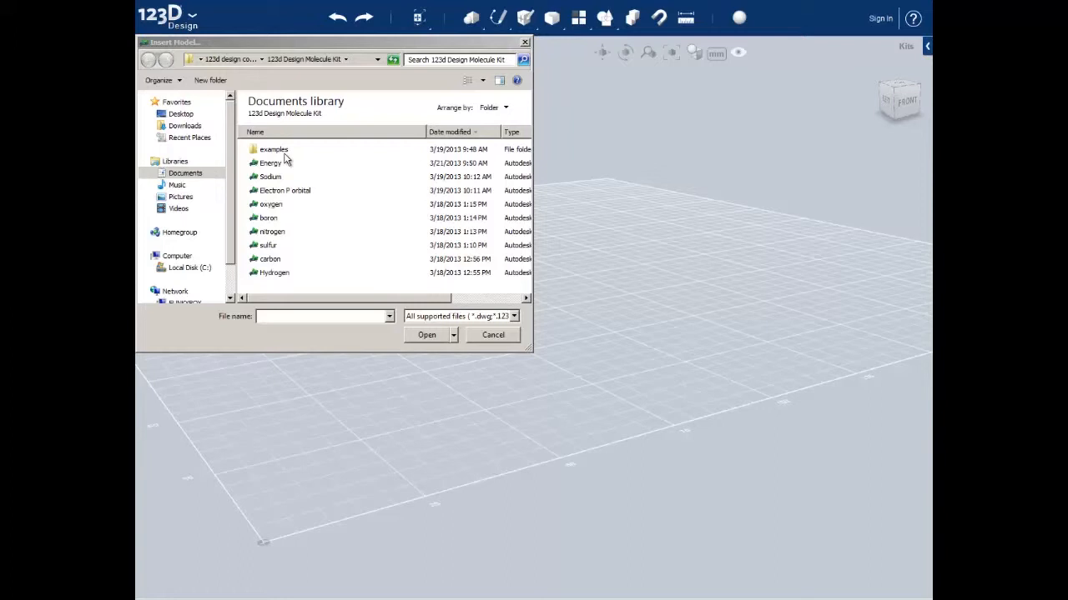
pyautogui.moveTo(307, 80)
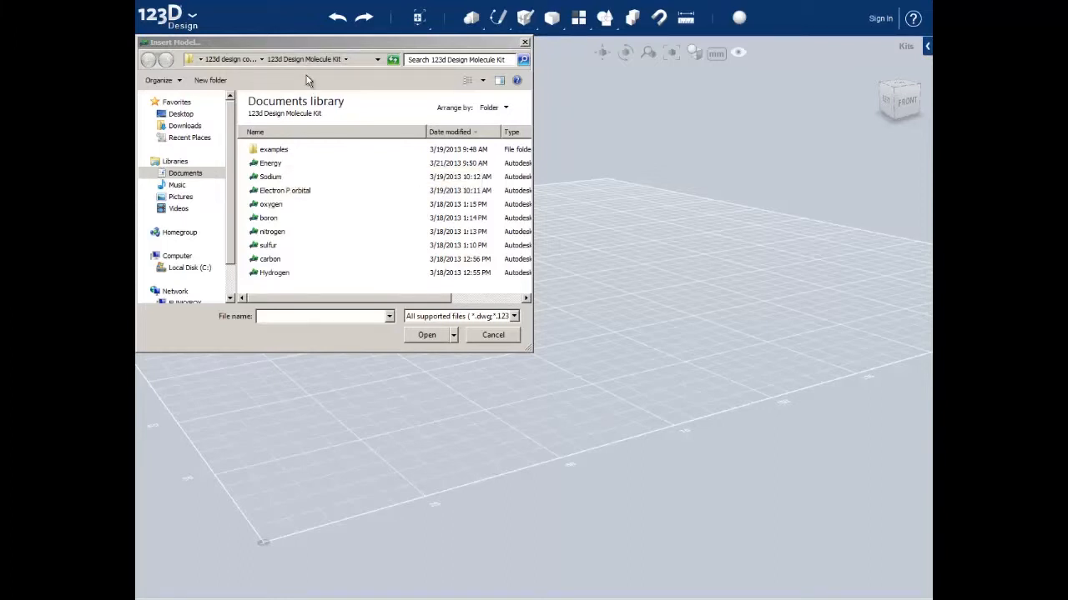
pyautogui.moveTo(287, 208)
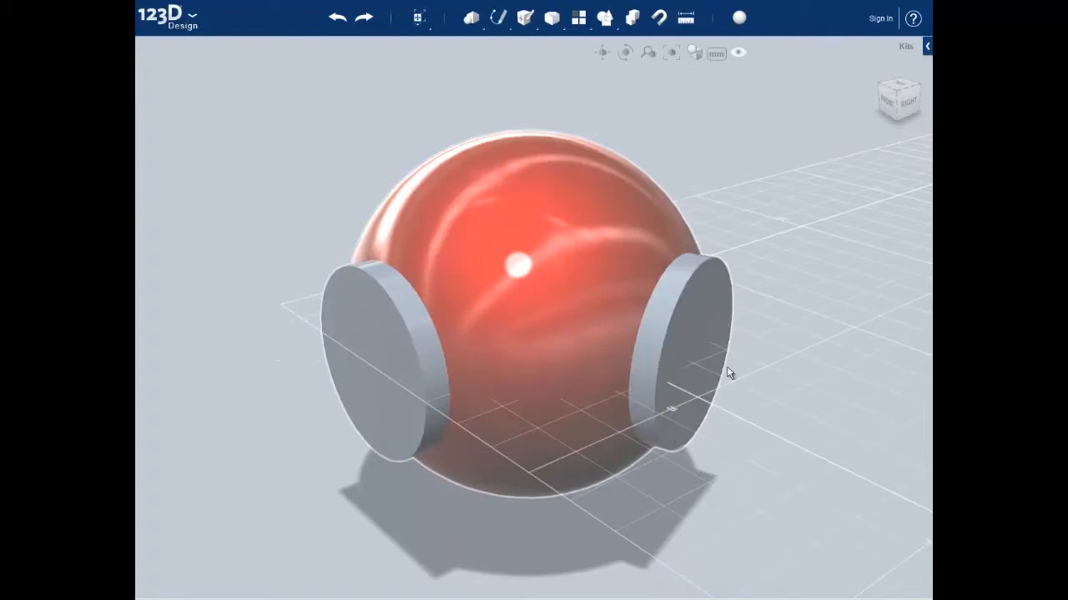
pyautogui.moveTo(731, 374); pyautogui.dragTo(713, 509)
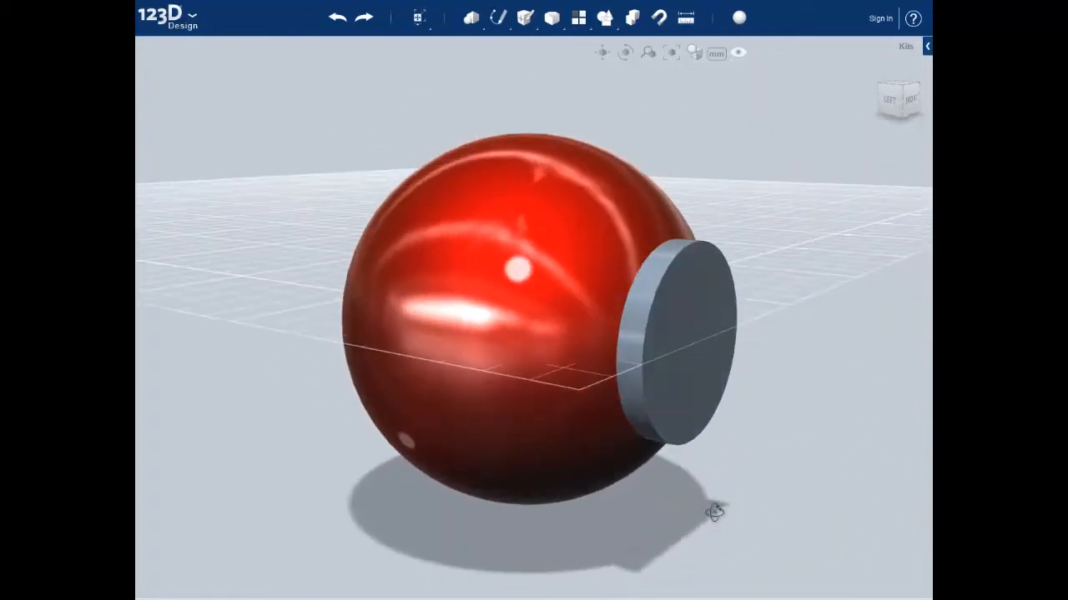
pyautogui.moveTo(713, 510); pyautogui.dragTo(657, 557)
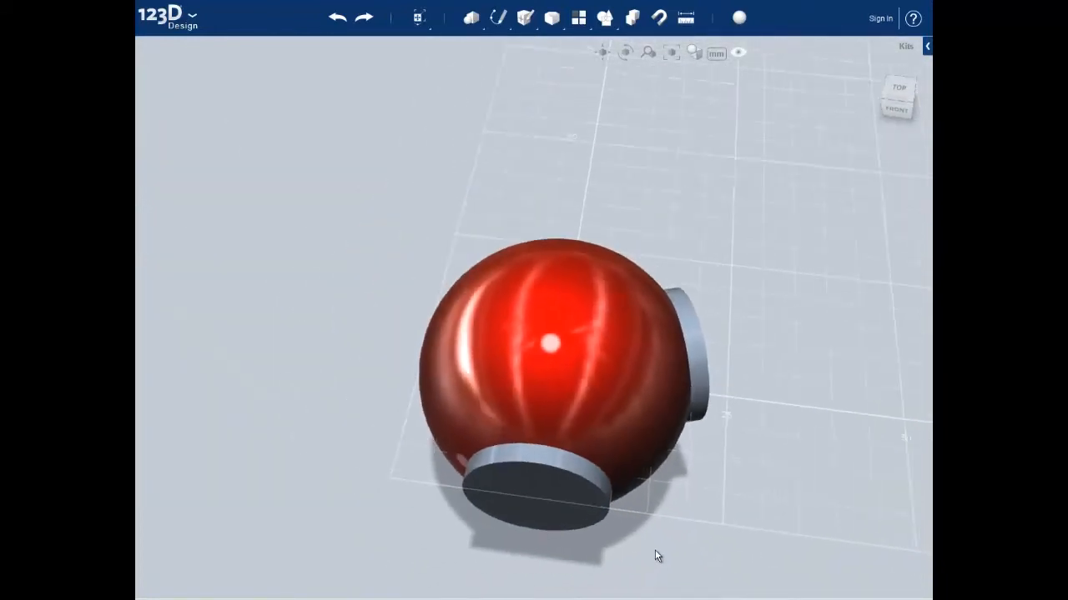
pyautogui.click(542, 351)
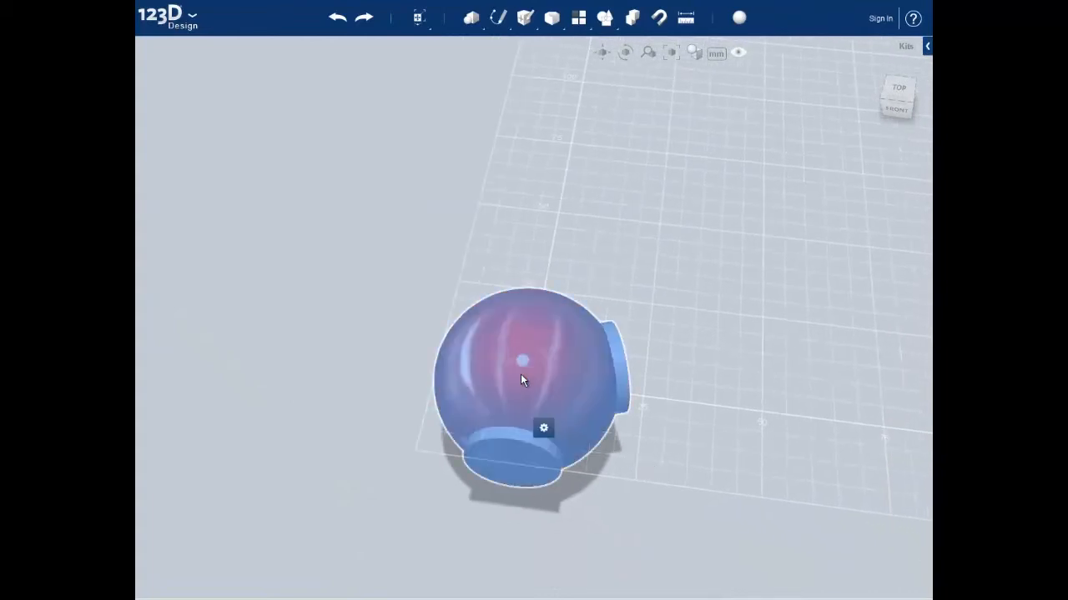
# Insert the hydrogen model file from local files, placing a white atom near the oxygen.
pyautogui.click(420, 47)
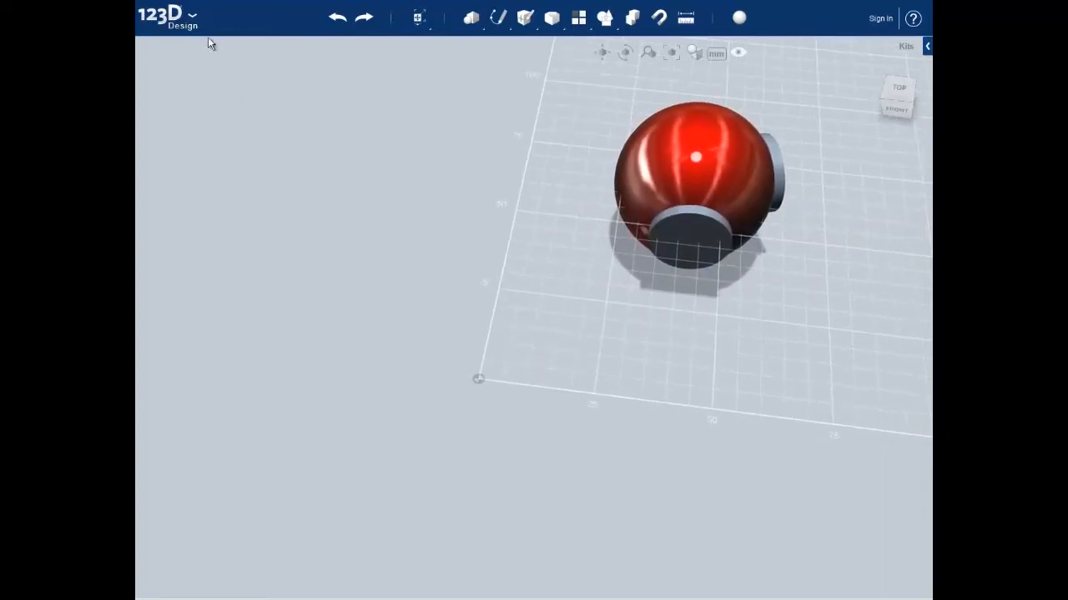
pyautogui.click(167, 15)
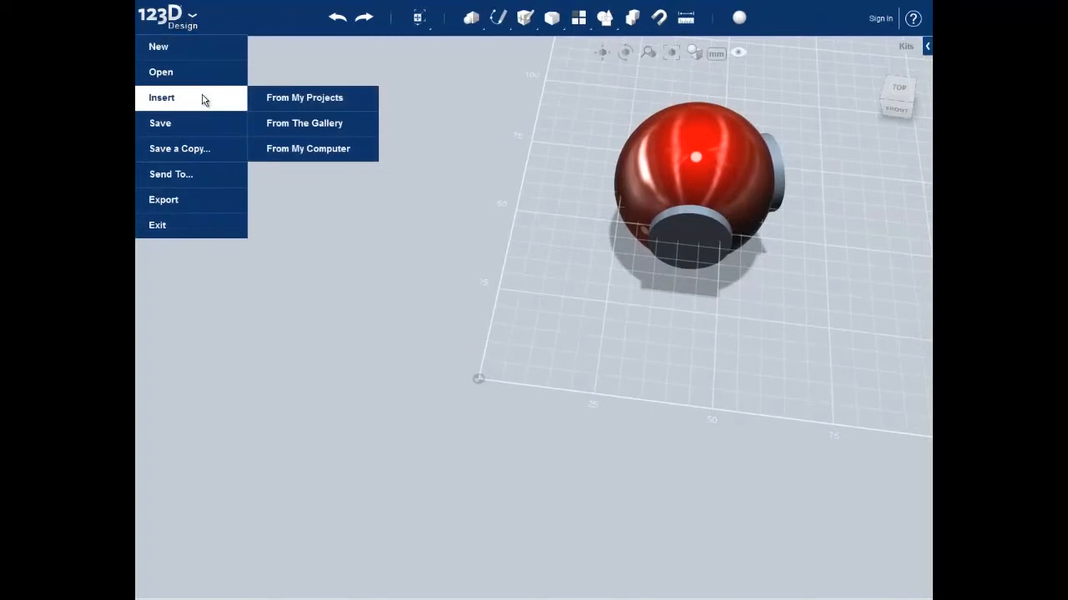
pyautogui.moveTo(307, 149)
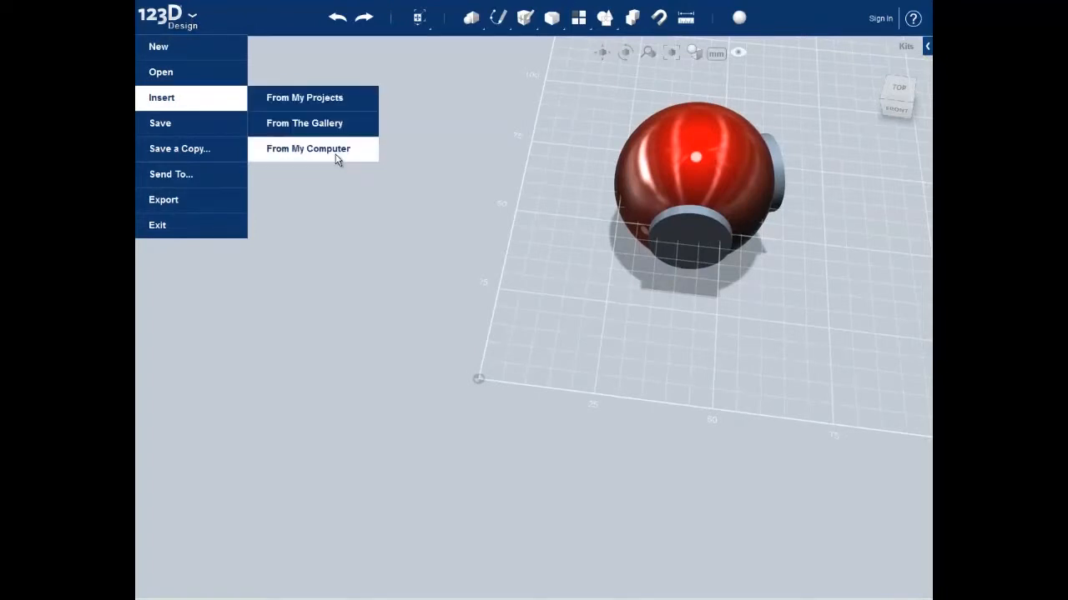
pyautogui.click(307, 149)
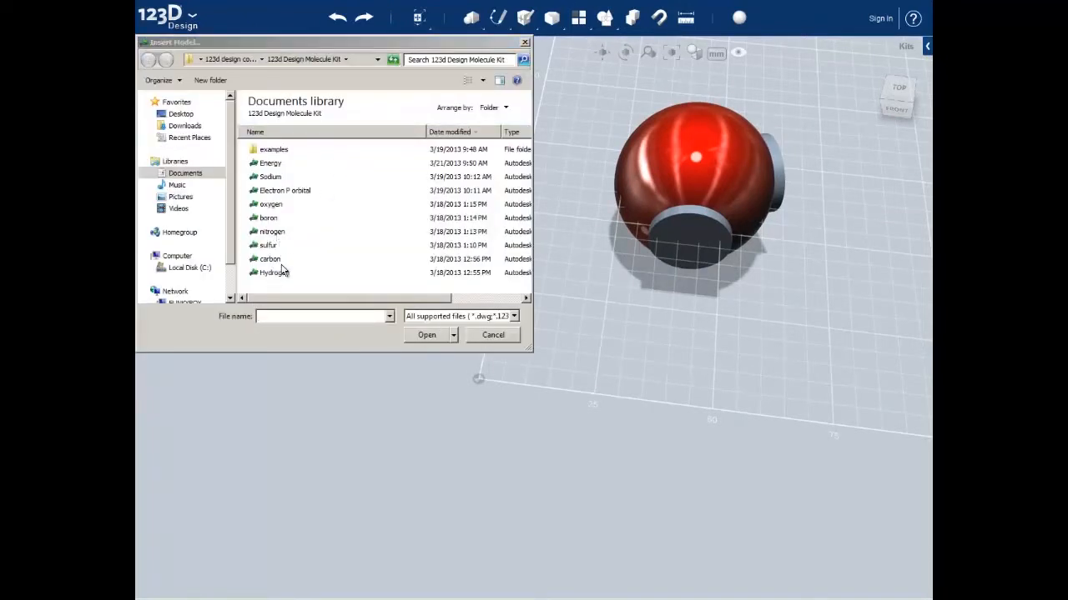
pyautogui.click(427, 333)
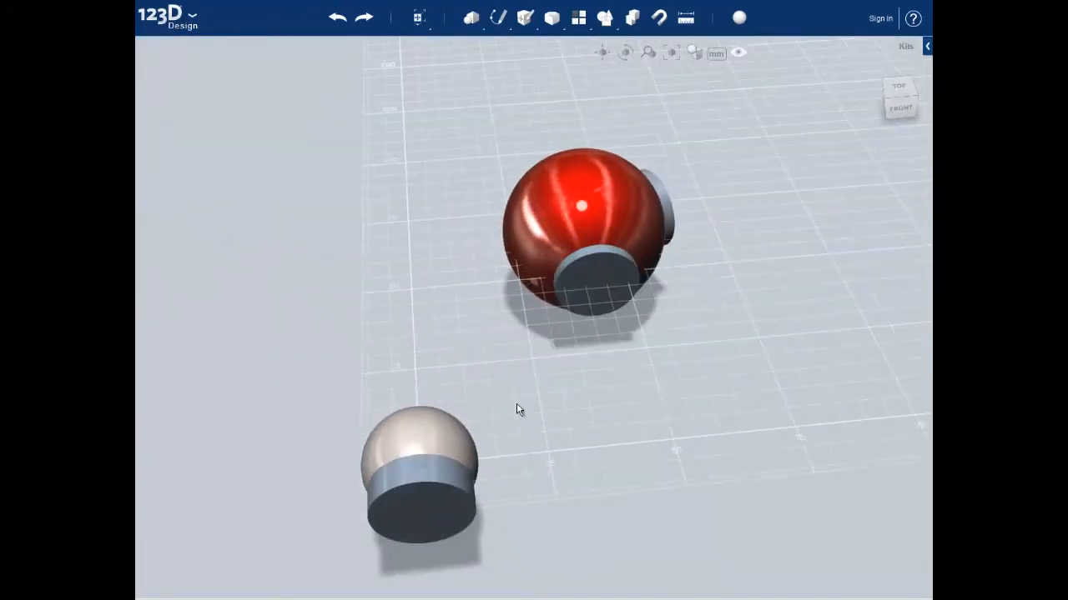
# Copy and paste the hydrogen atom, moving the duplicate beside the original.
pyautogui.click(420, 467)
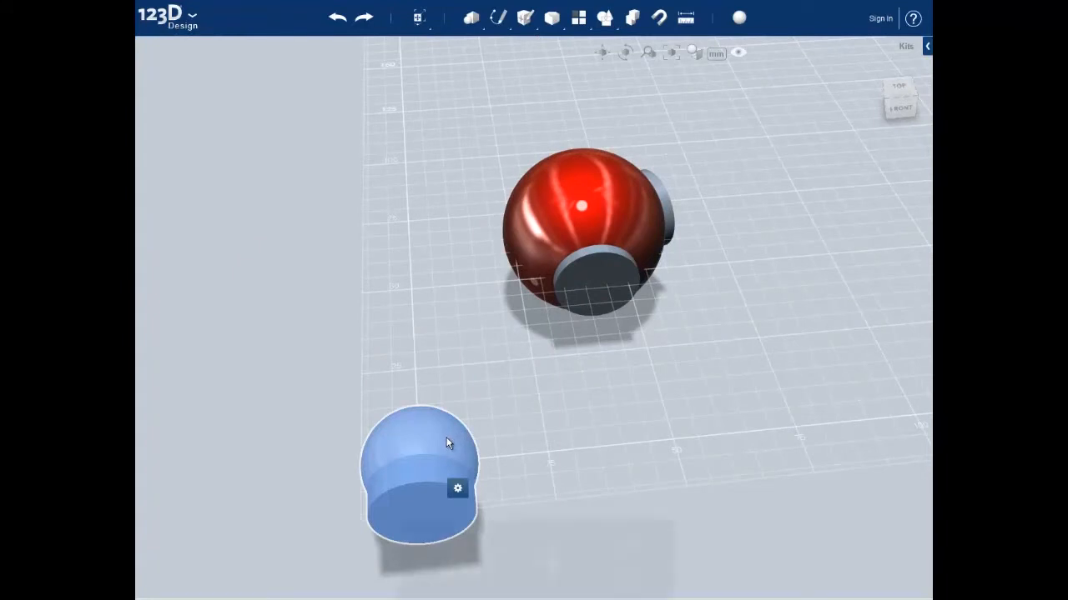
pyautogui.press('ctrl+c')
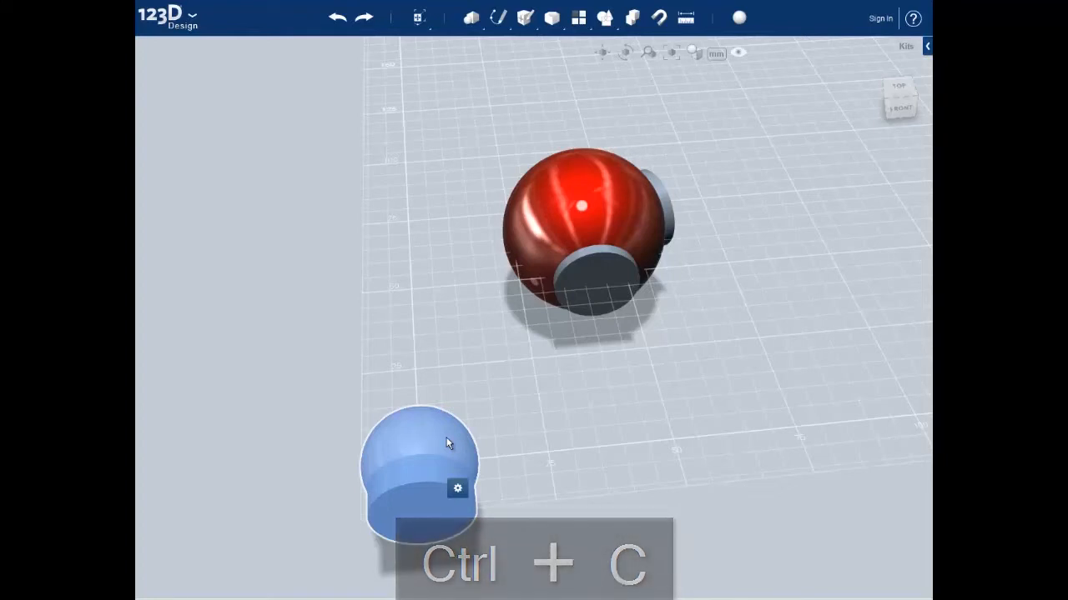
pyautogui.press('ctrl+v')
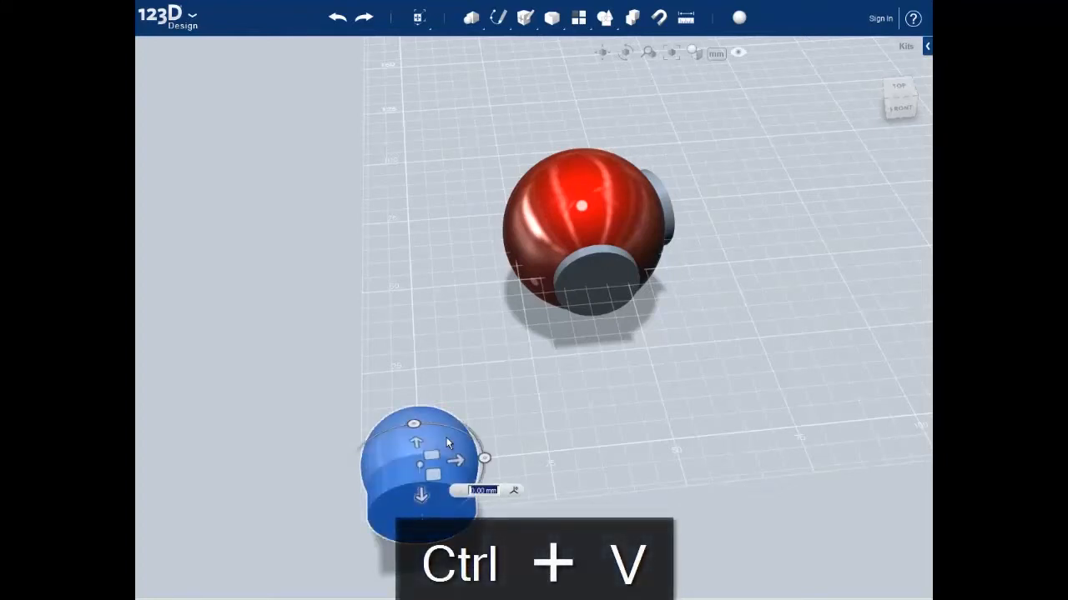
pyautogui.moveTo(457, 460); pyautogui.dragTo(588, 450)
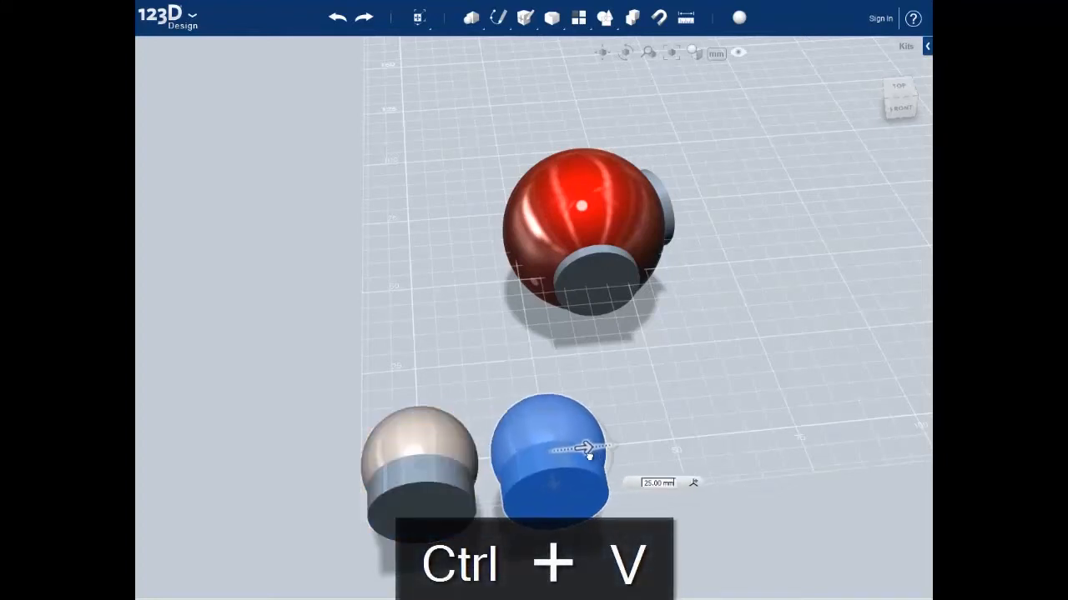
pyautogui.press('ctrl+v')
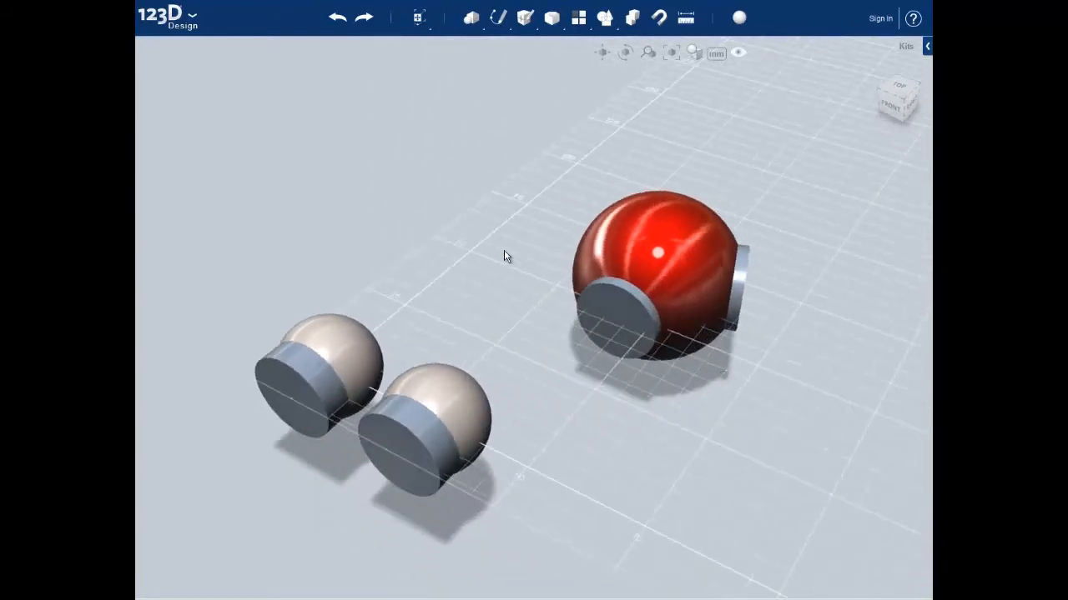
pyautogui.moveTo(658, 17)
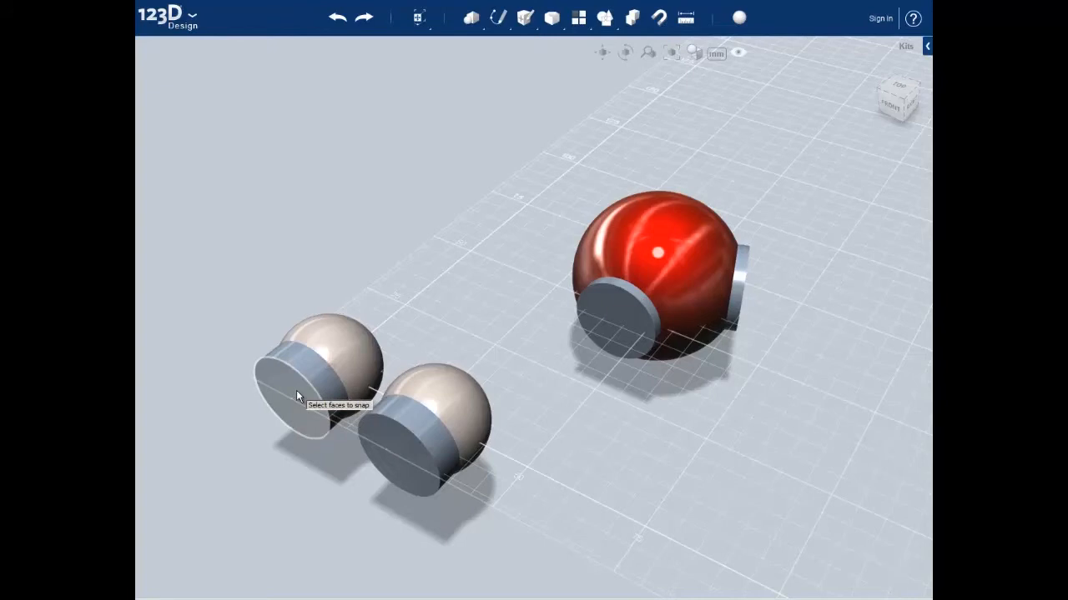
# Snap each hydrogen's flat face onto an oxygen bond disc to form the bent molecule.
pyautogui.click(298, 392)
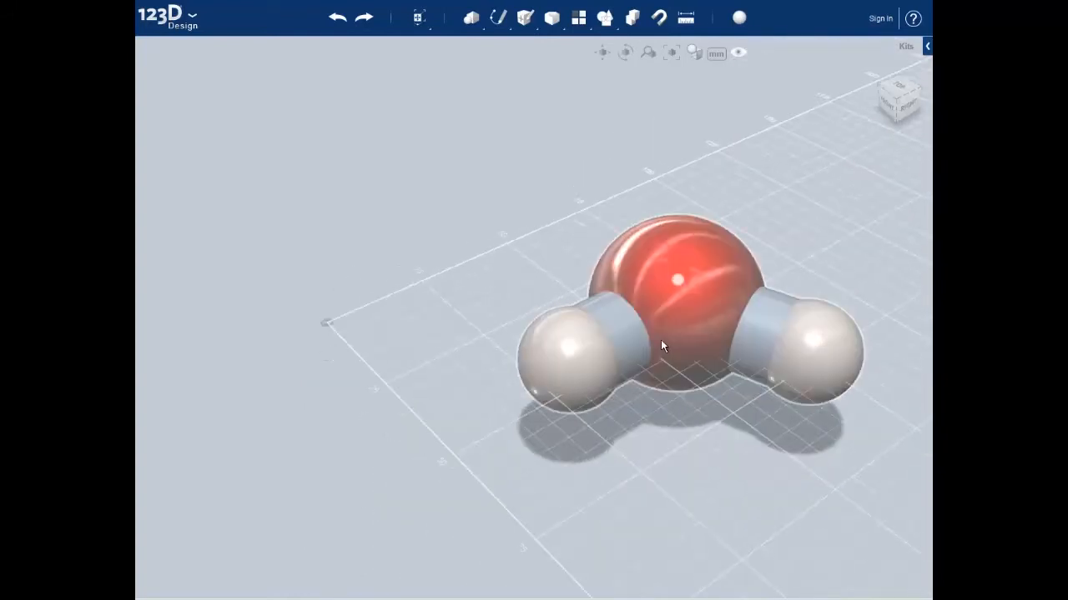
pyautogui.moveTo(664, 346); pyautogui.dragTo(716, 312)
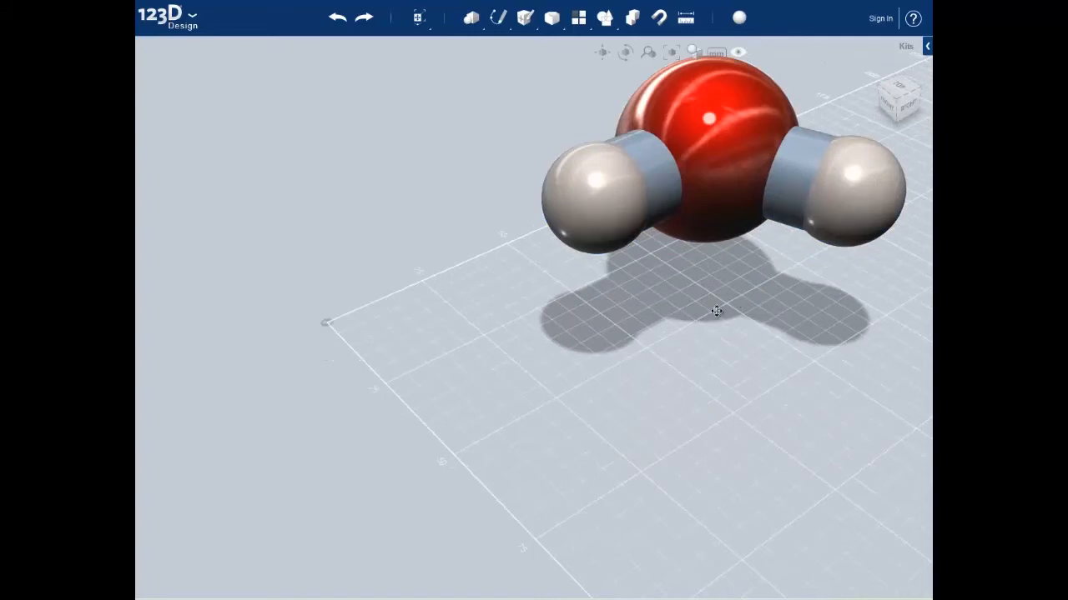
pyautogui.moveTo(715, 312); pyautogui.dragTo(411, 457)
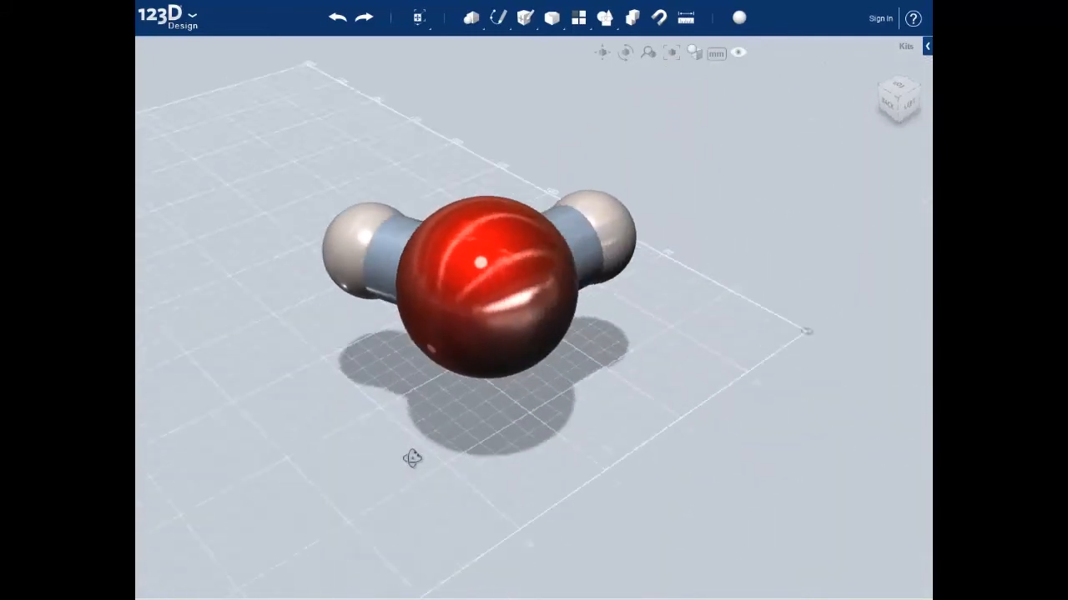